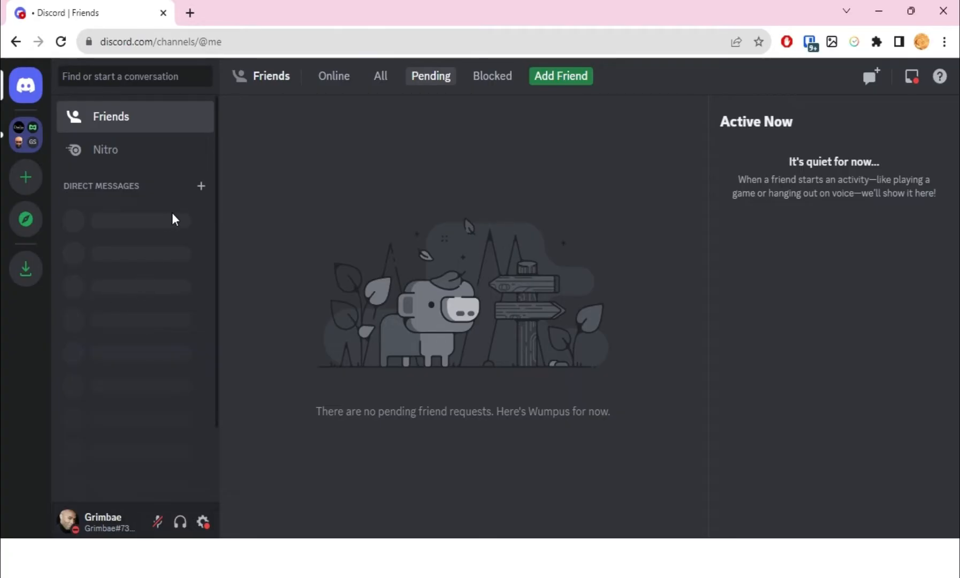
pyautogui.click(201, 186)
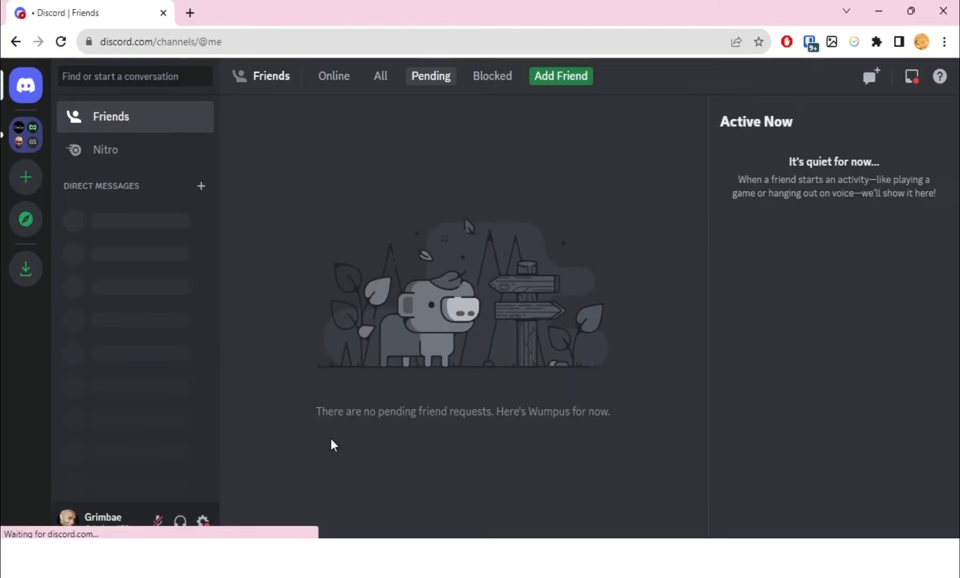
pyautogui.click(135, 212)
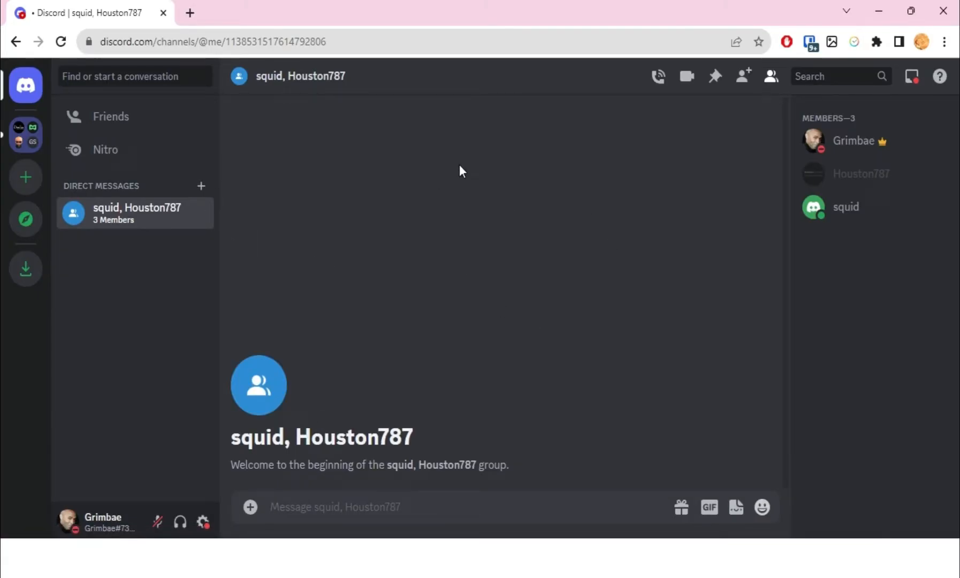
pyautogui.moveTo(584, 241)
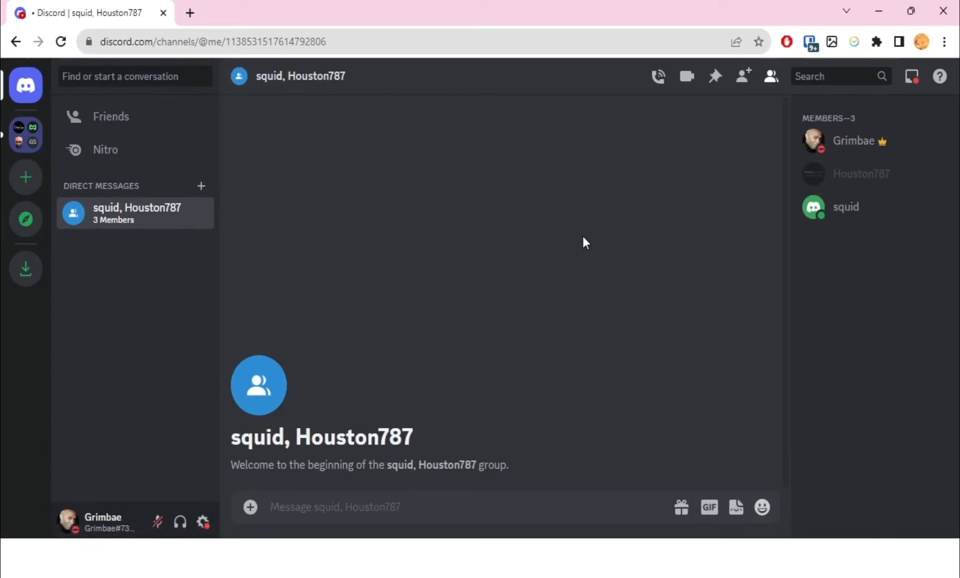
pyautogui.moveTo(846, 206)
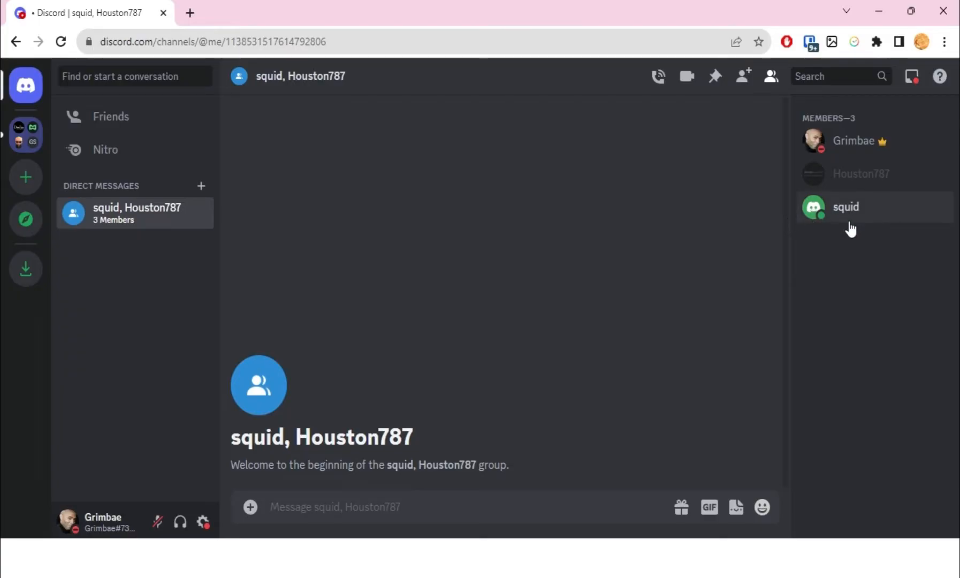
pyautogui.moveTo(848, 222)
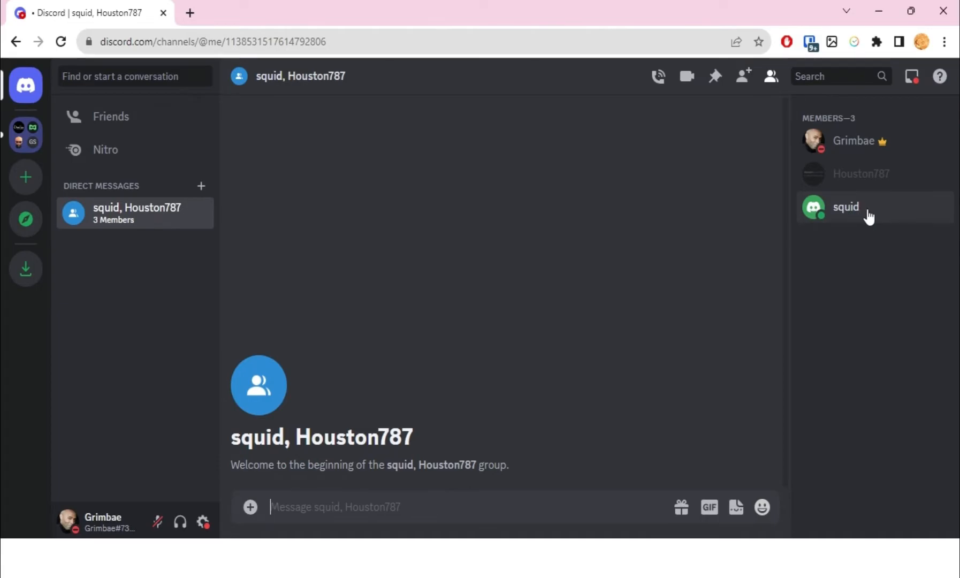
pyautogui.rightClick(845, 207)
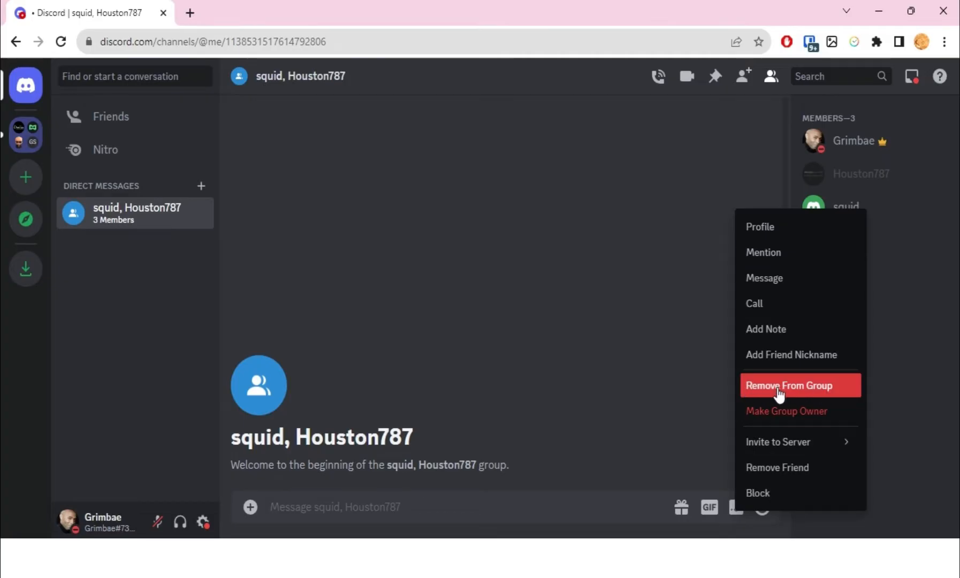
pyautogui.click(789, 385)
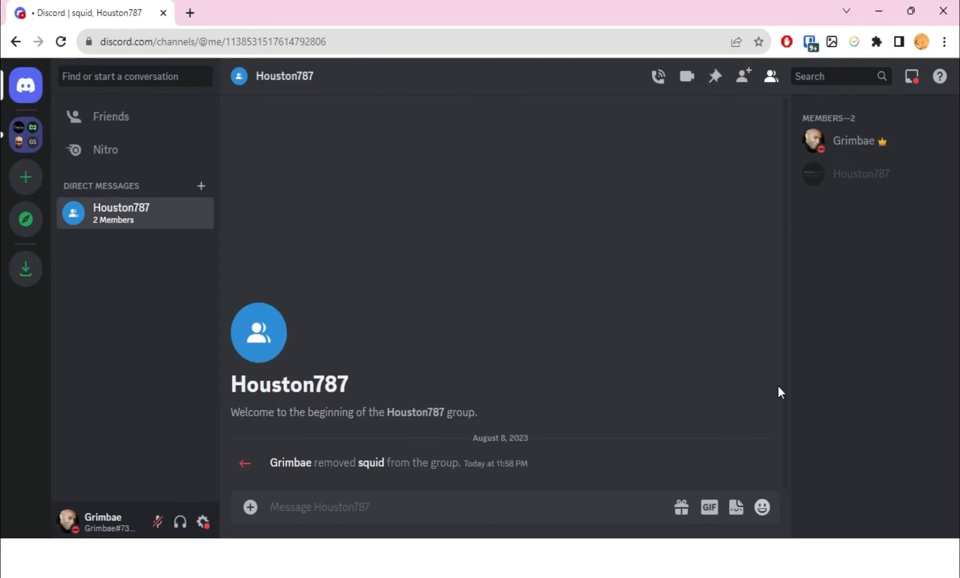
pyautogui.moveTo(495, 373)
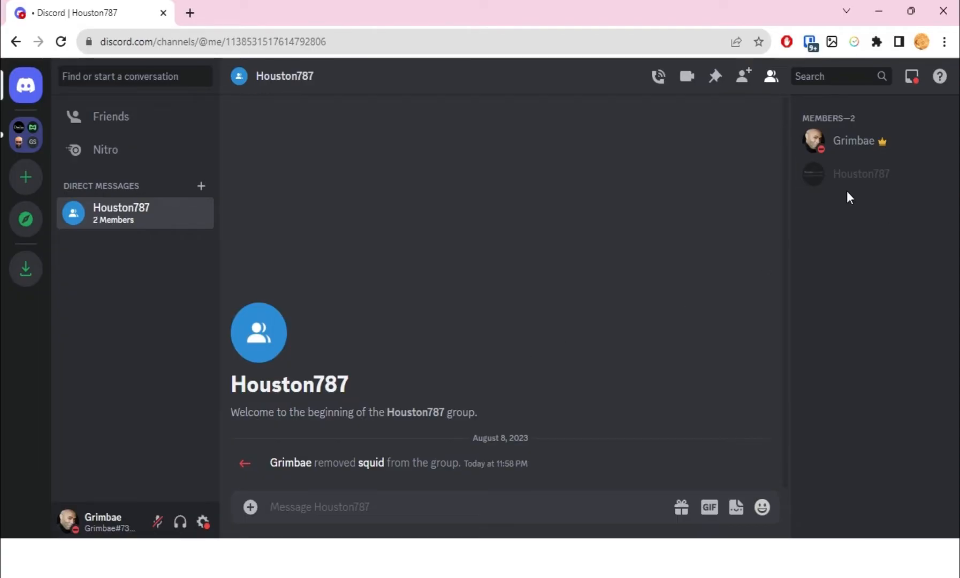
pyautogui.moveTo(861, 174)
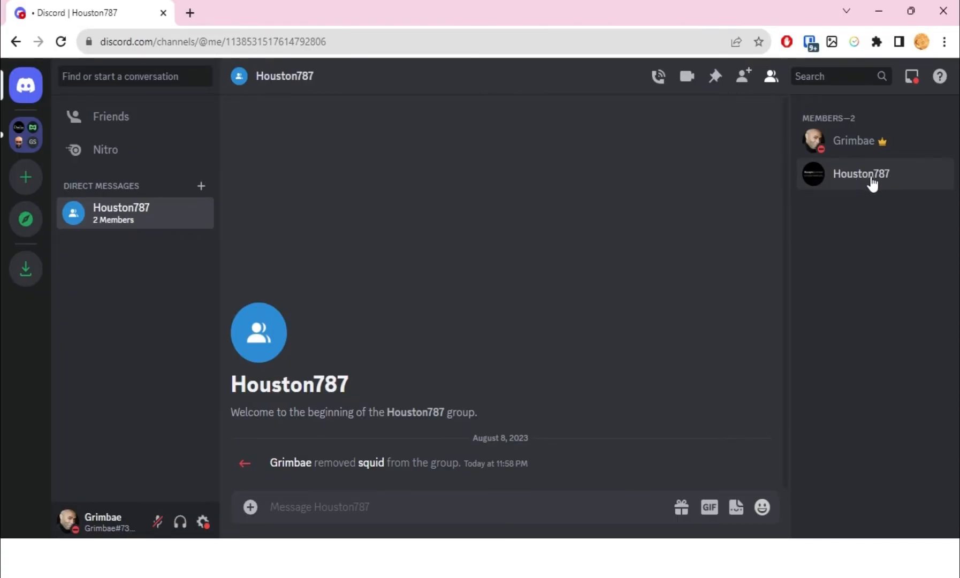
pyautogui.rightClick(861, 173)
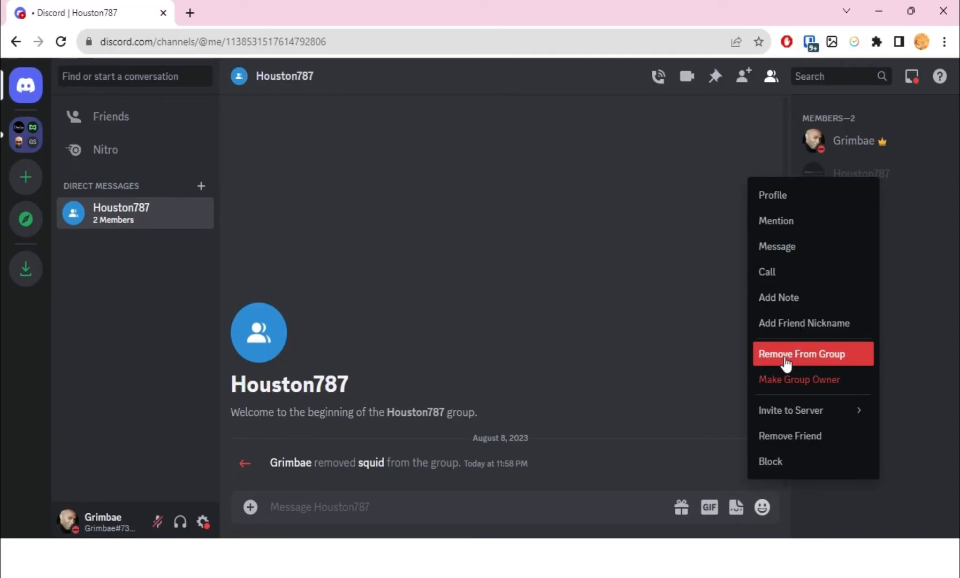
pyautogui.click(800, 354)
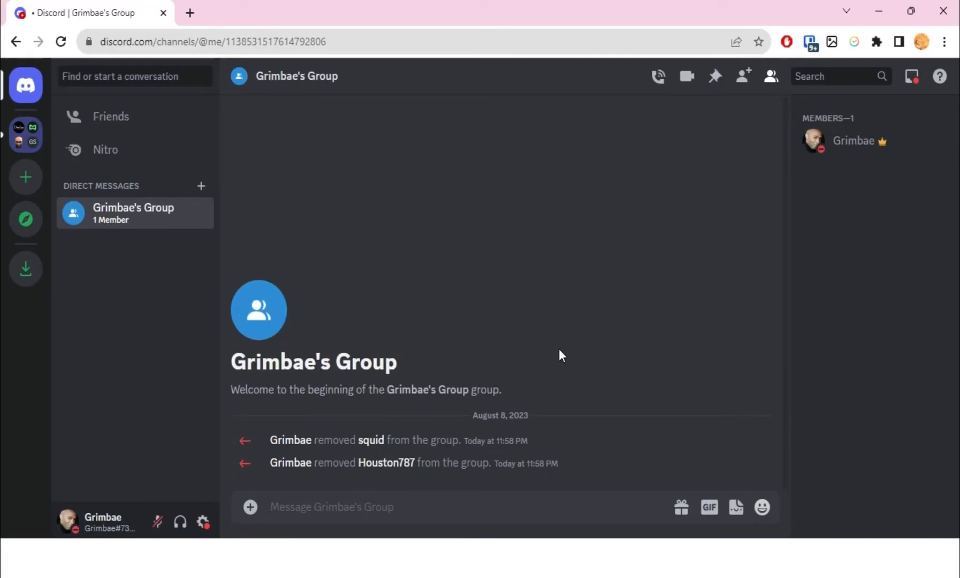
pyautogui.moveTo(537, 355)
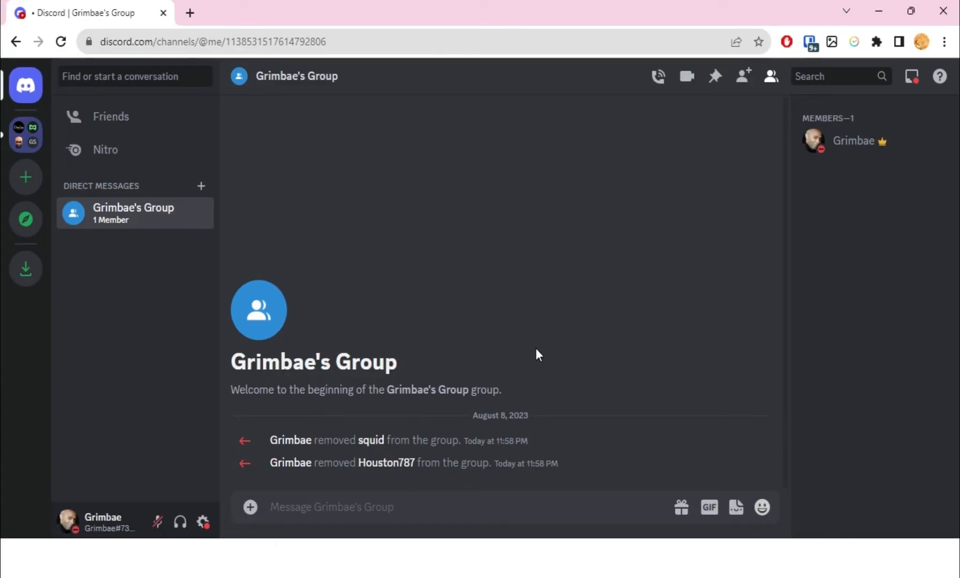
pyautogui.moveTo(326, 256)
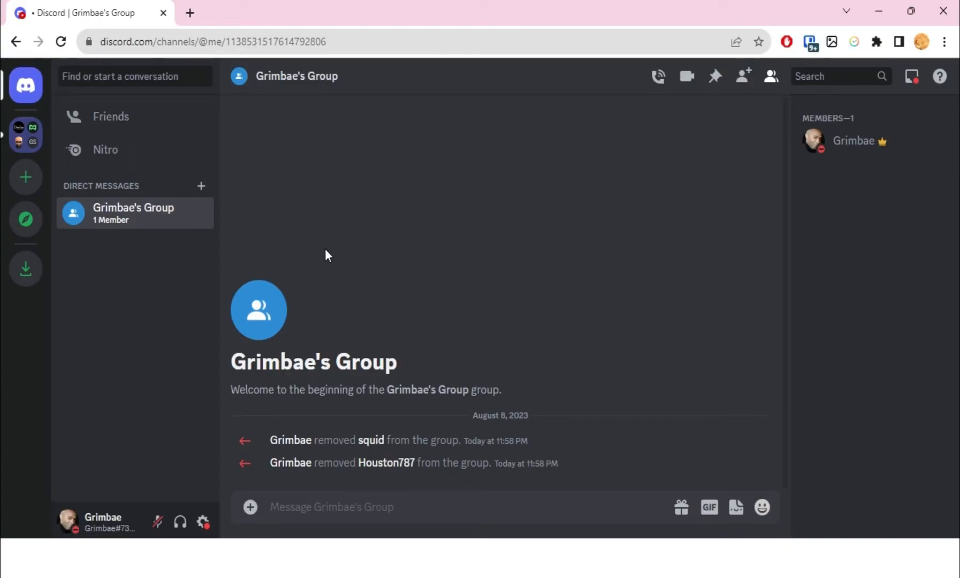
pyautogui.moveTo(317, 242)
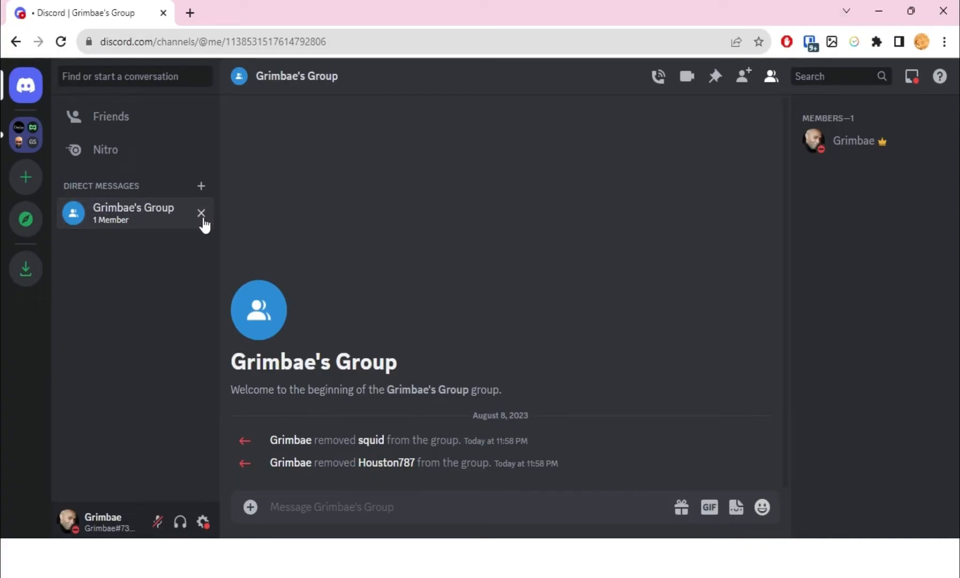
pyautogui.moveTo(134, 227)
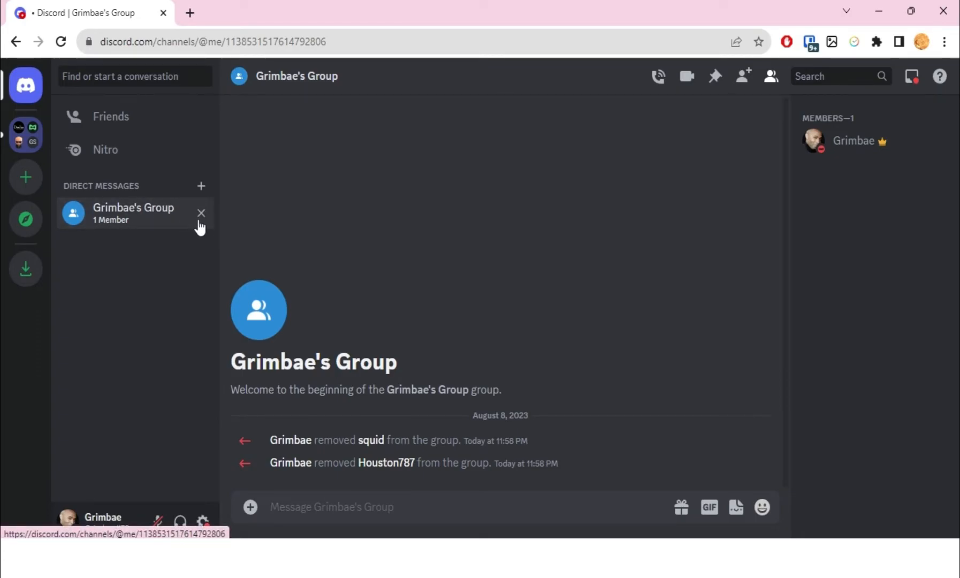
# Leave Grimbae's Group and confirm, returning to the Friends page
pyautogui.click(201, 213)
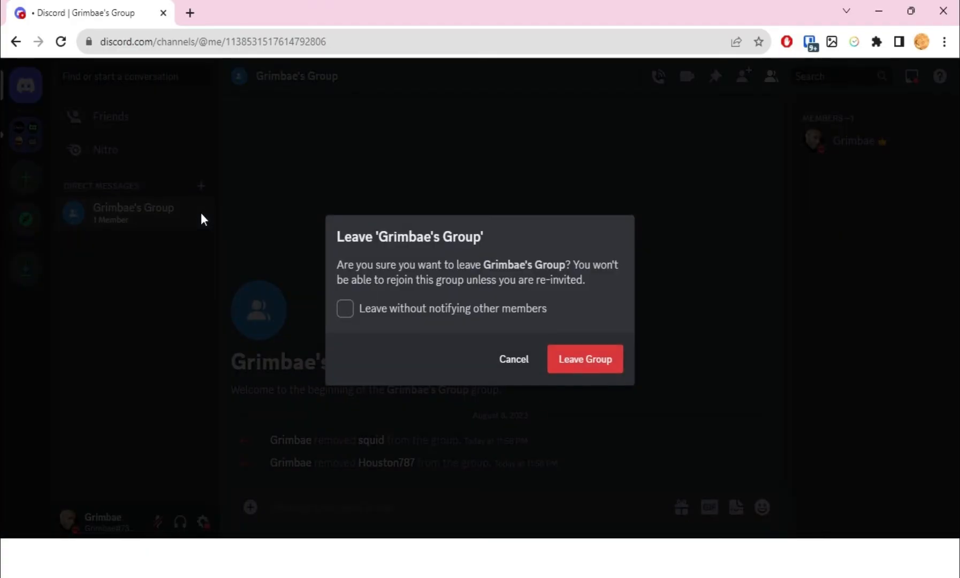
pyautogui.moveTo(347, 224)
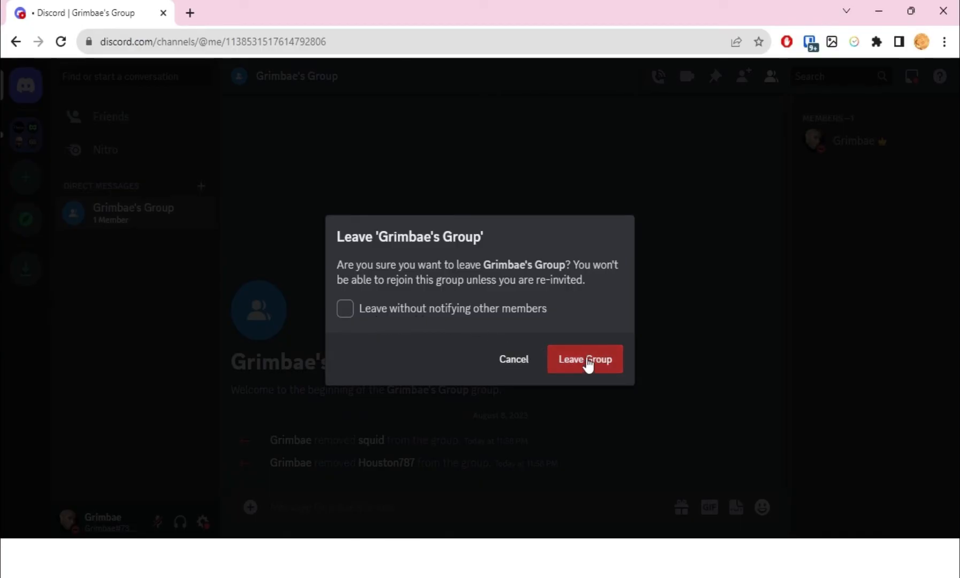
pyautogui.click(585, 359)
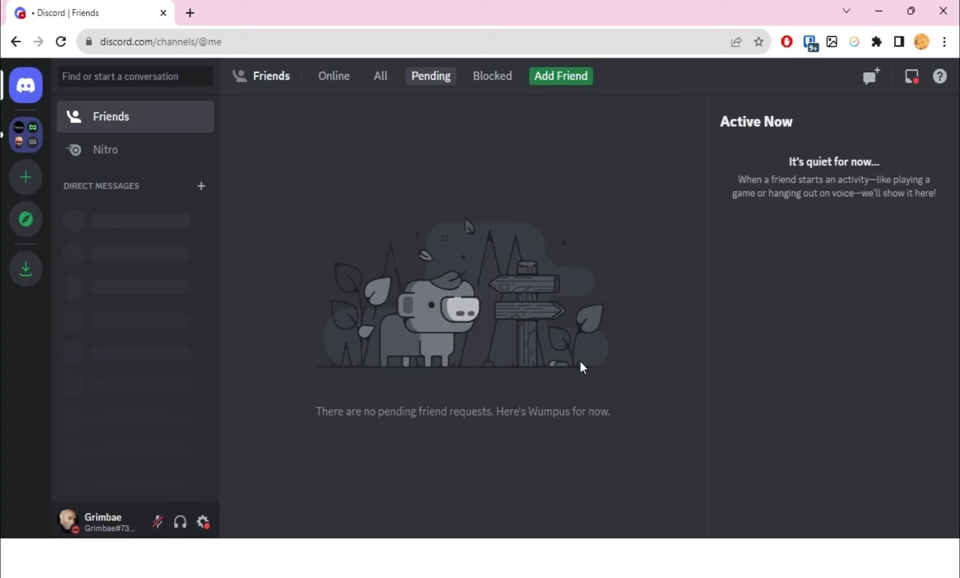
pyautogui.moveTo(557, 356)
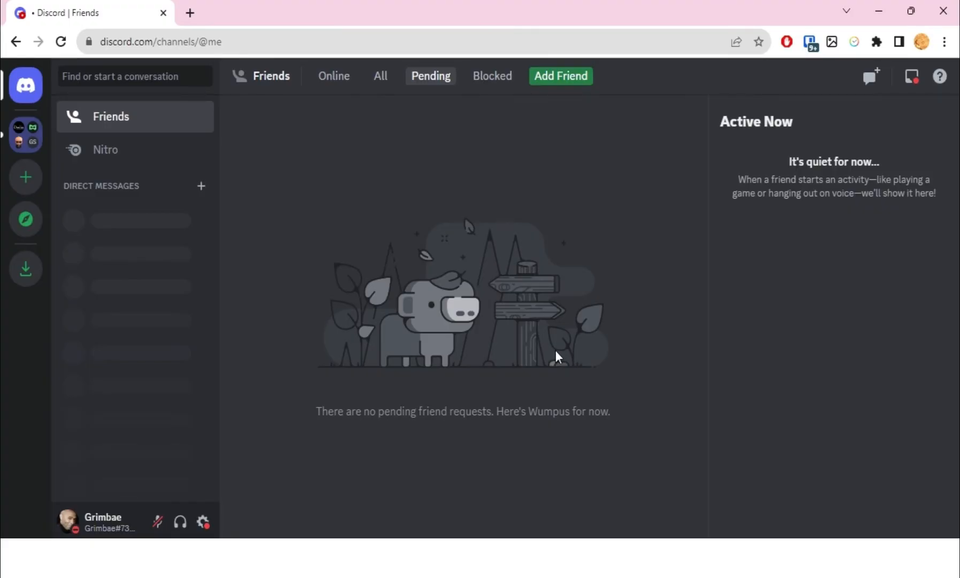
pyautogui.moveTo(556, 331)
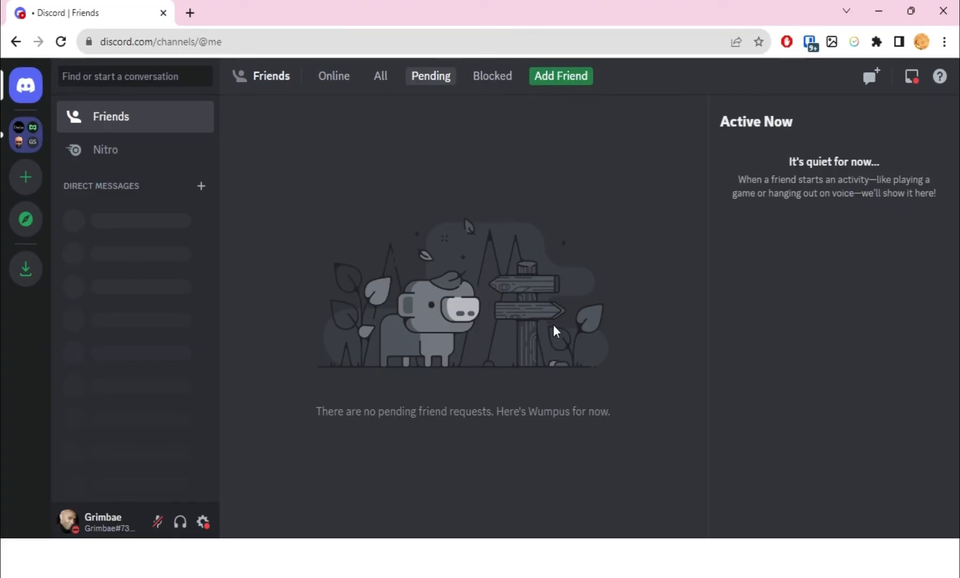